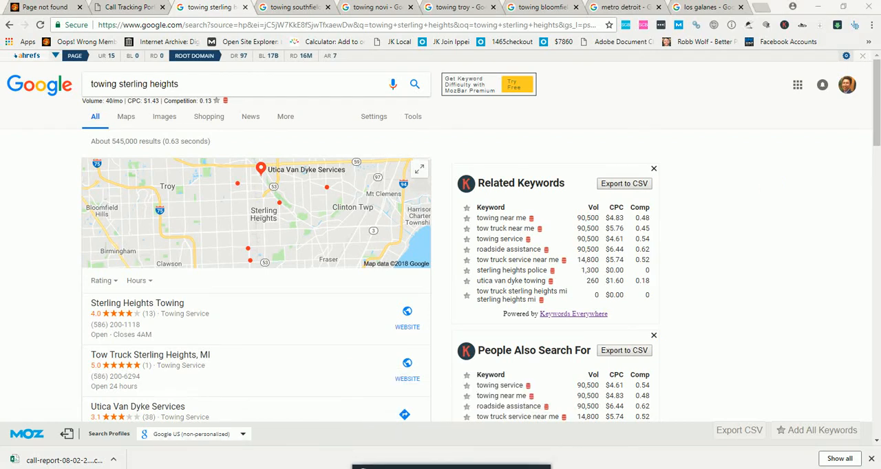
pyautogui.moveTo(530, 465)
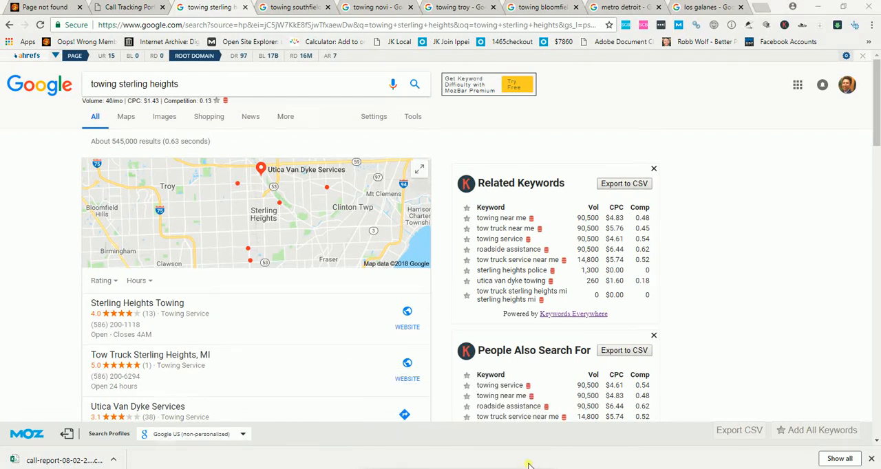
pyautogui.moveTo(473, 446)
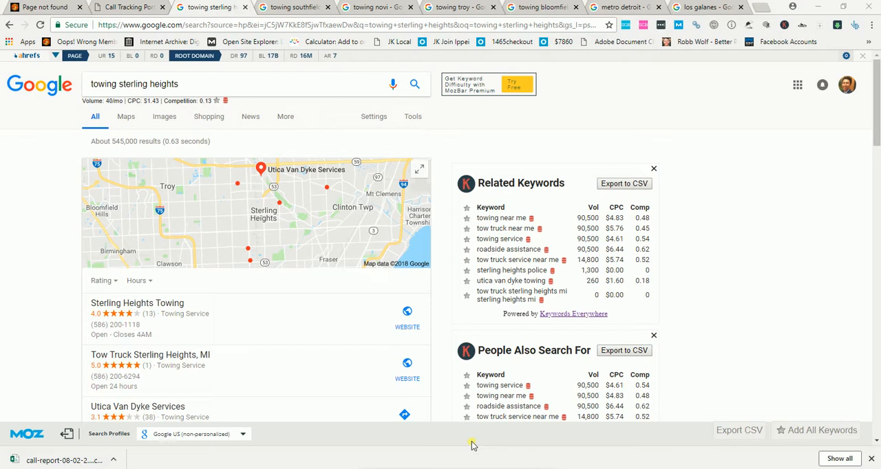
pyautogui.moveTo(373, 245)
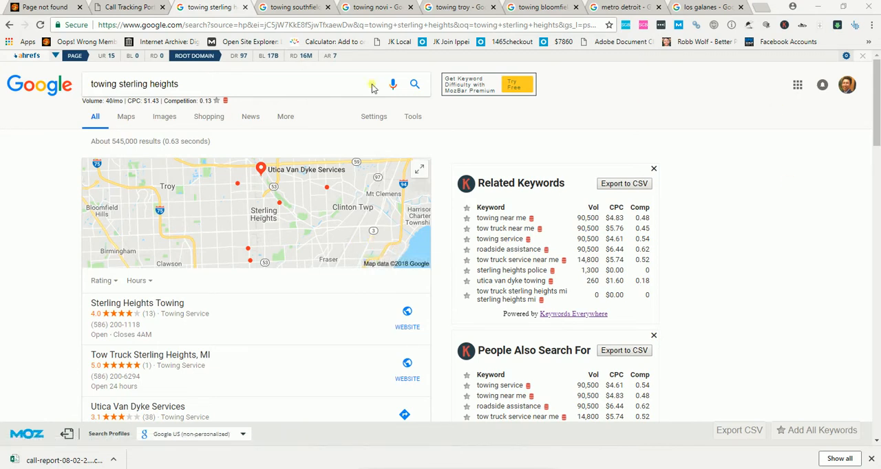
pyautogui.moveTo(159, 41)
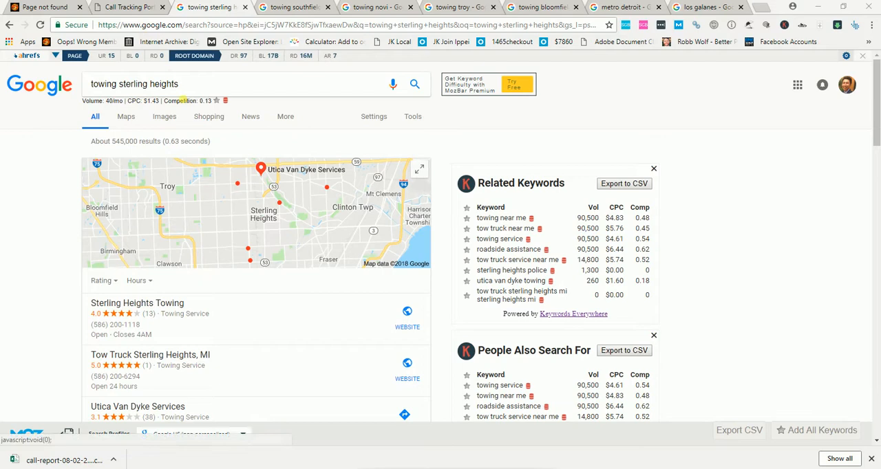
# Scroll through the Sterling Heights towing Google results, local pack and organic listings with link metrics
pyautogui.scroll(-3)
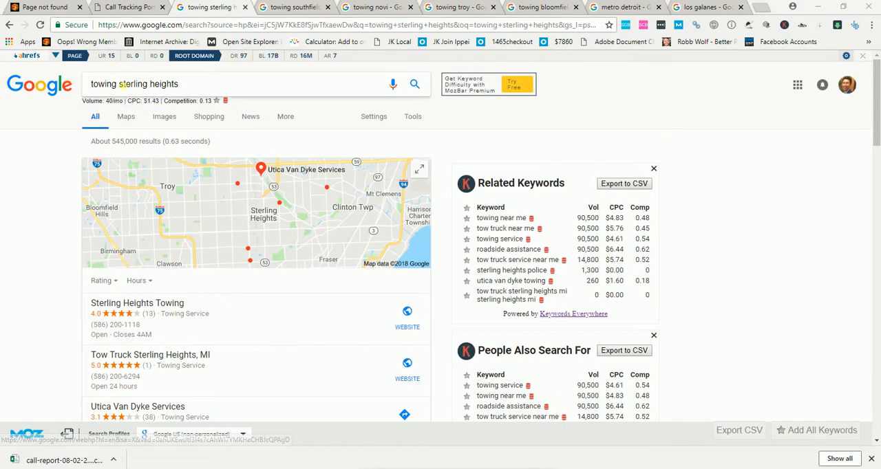
pyautogui.scroll(-3)
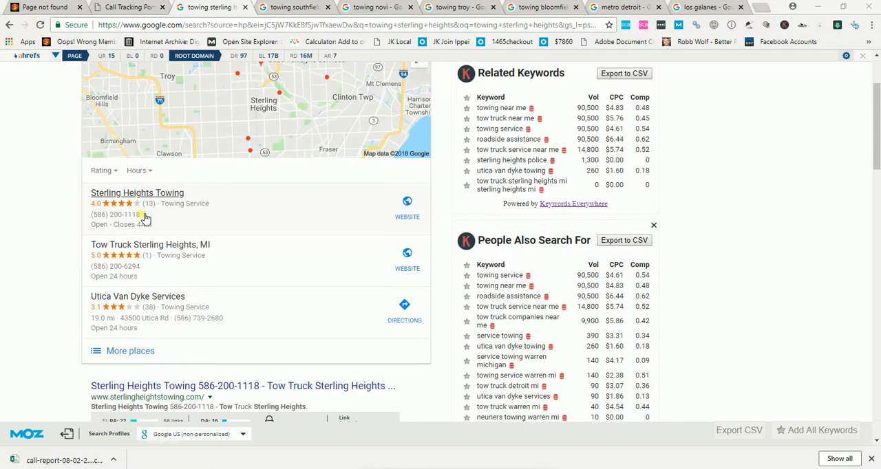
pyautogui.scroll(-3)
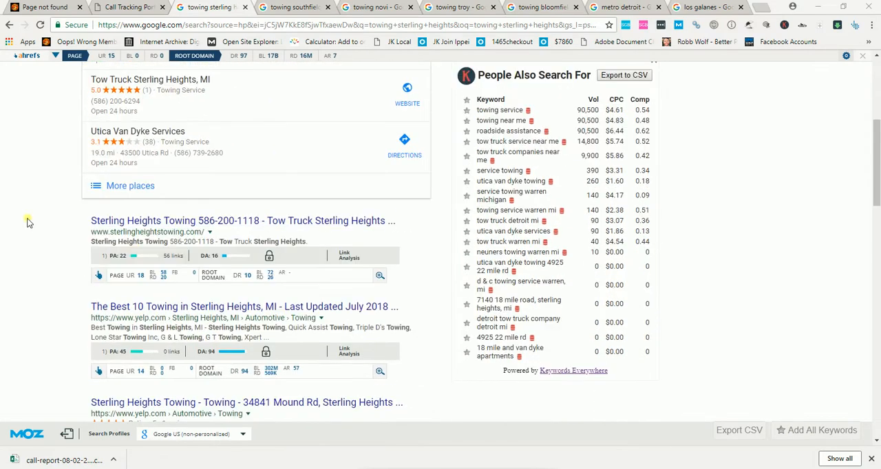
pyautogui.moveTo(151, 220)
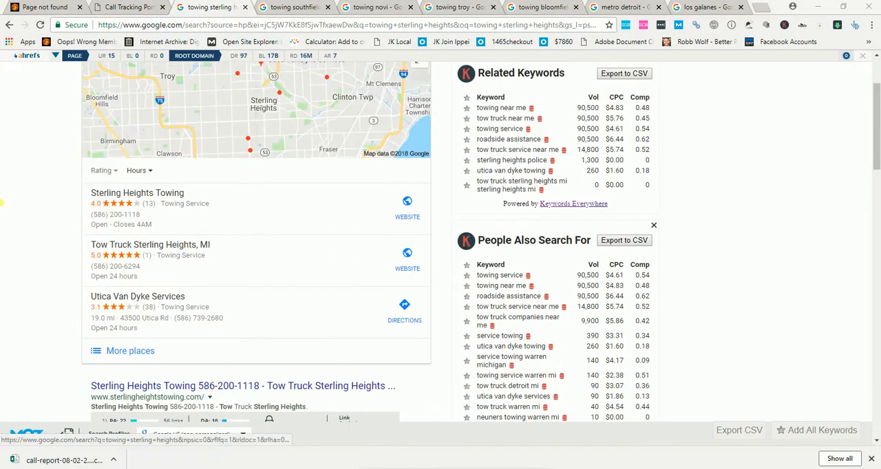
pyautogui.scroll(-3)
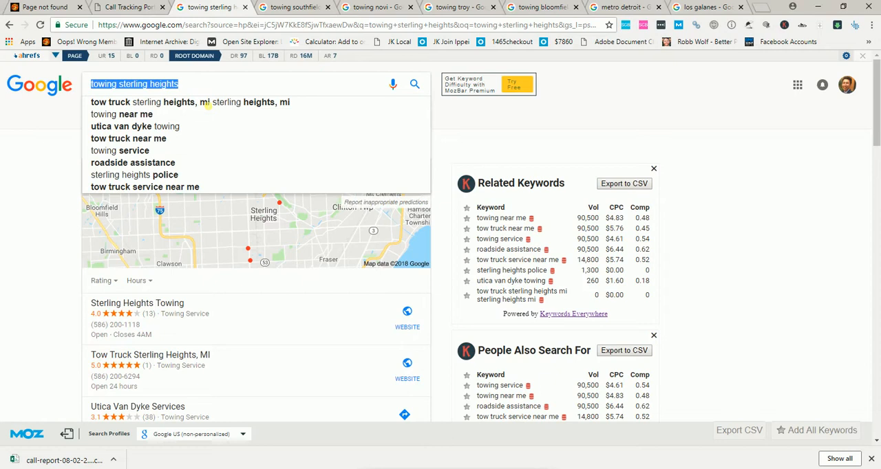
pyautogui.moveTo(228, 184)
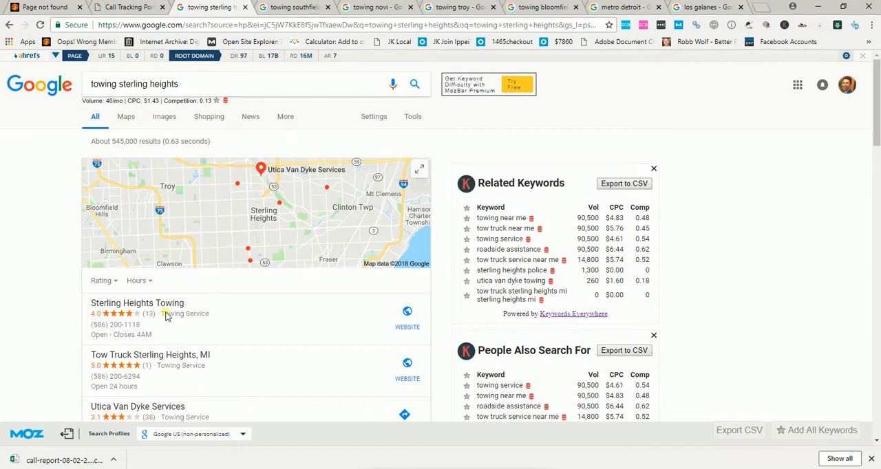
pyautogui.scroll(-3)
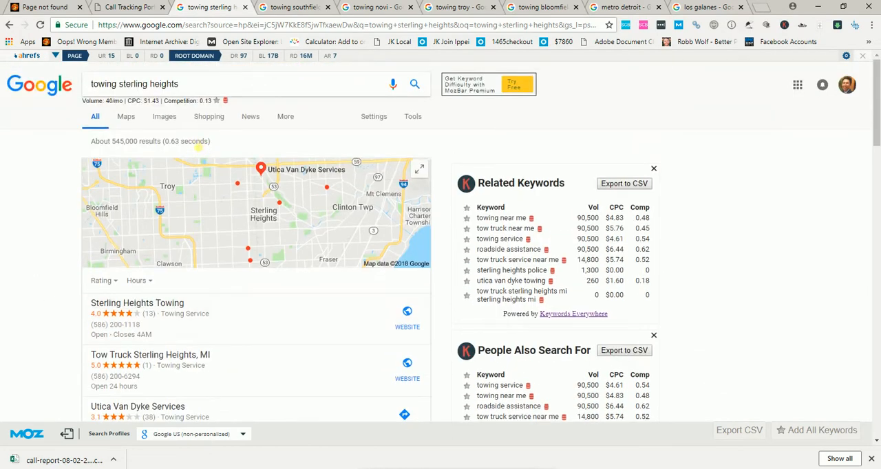
pyautogui.moveTo(186, 137)
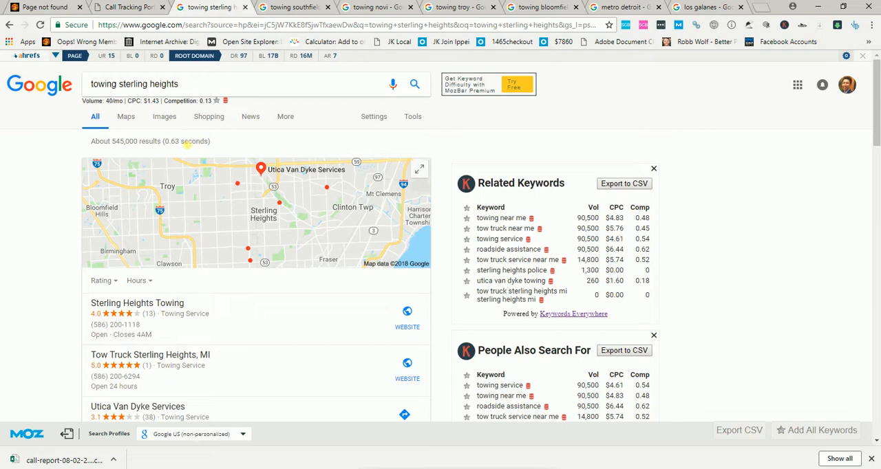
pyautogui.scroll(-3)
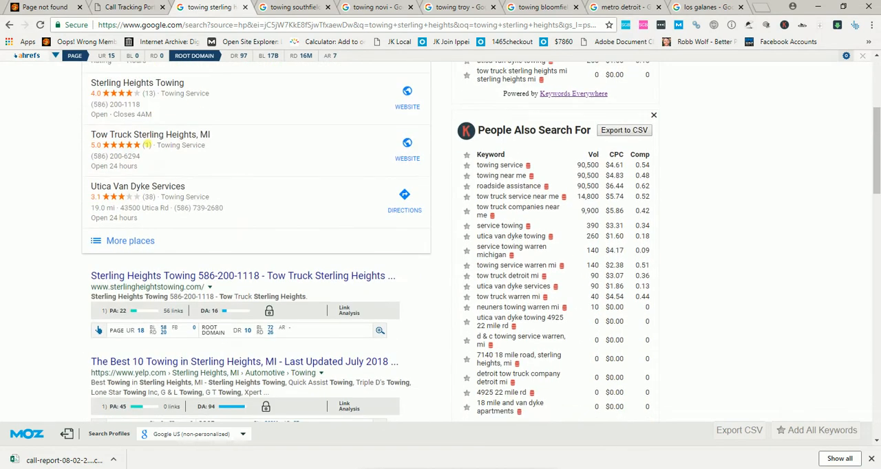
pyautogui.moveTo(44, 311)
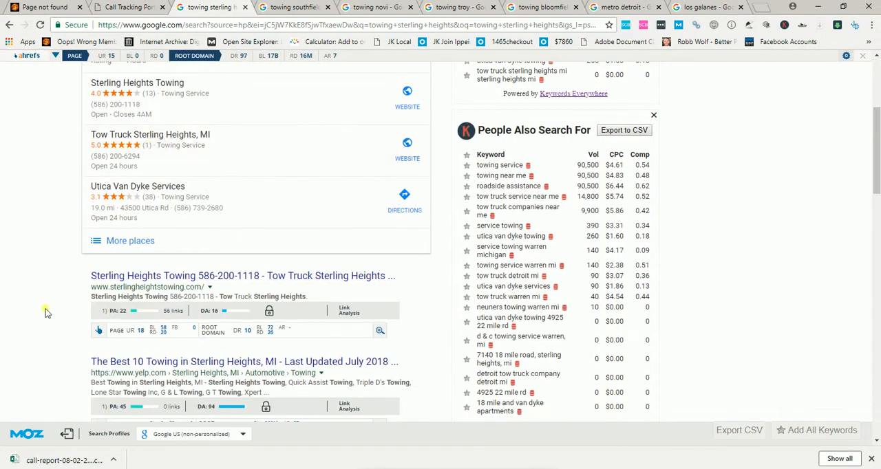
pyautogui.scroll(-3)
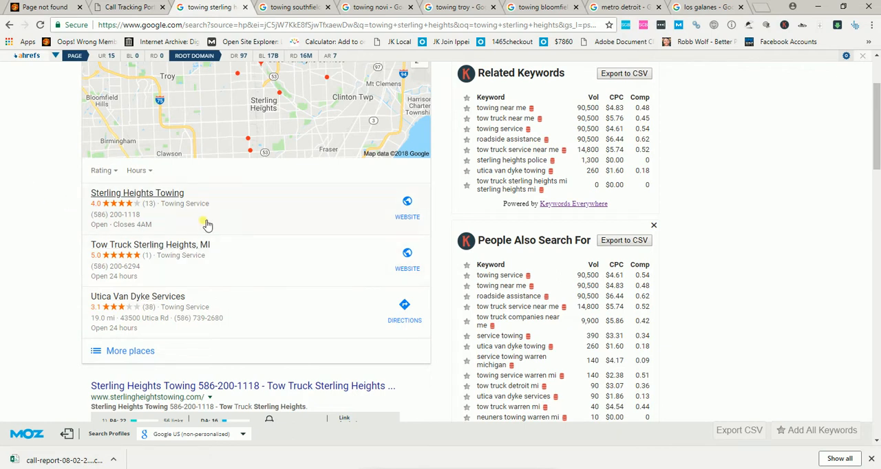
pyautogui.moveTo(68, 308)
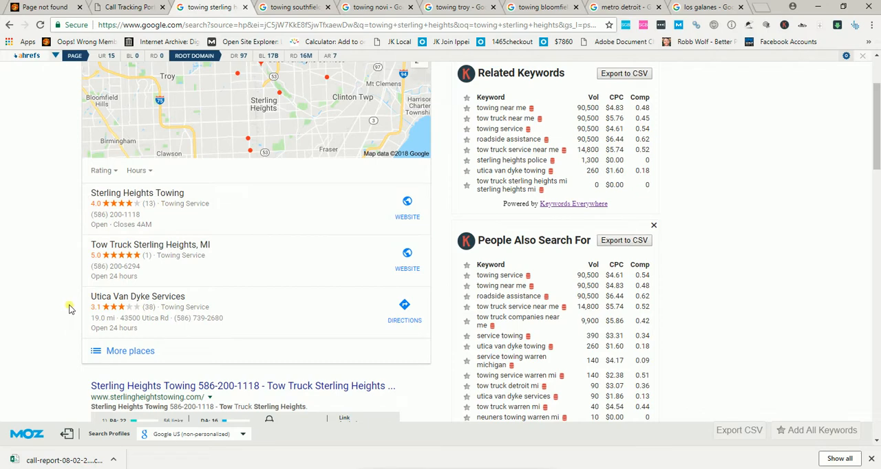
pyautogui.moveTo(72, 296)
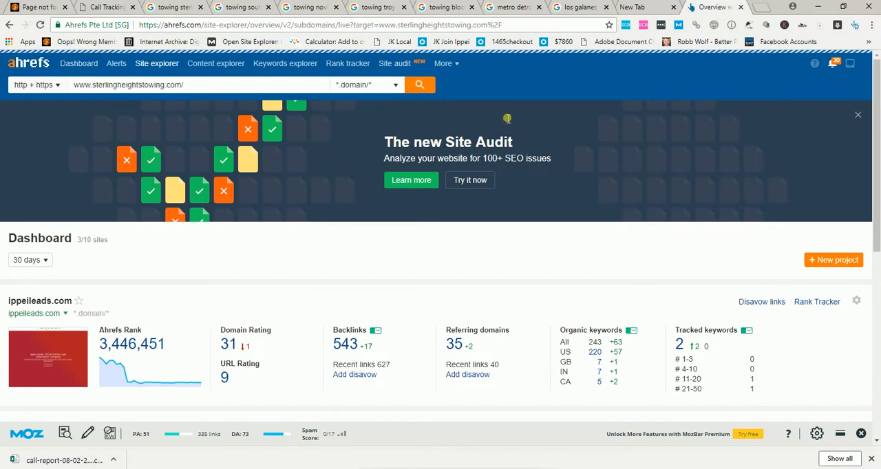
# Run Site Explorer on sterlingheightstowing.com and view its backlinks report of 19 referring pages
pyautogui.click(418, 85)
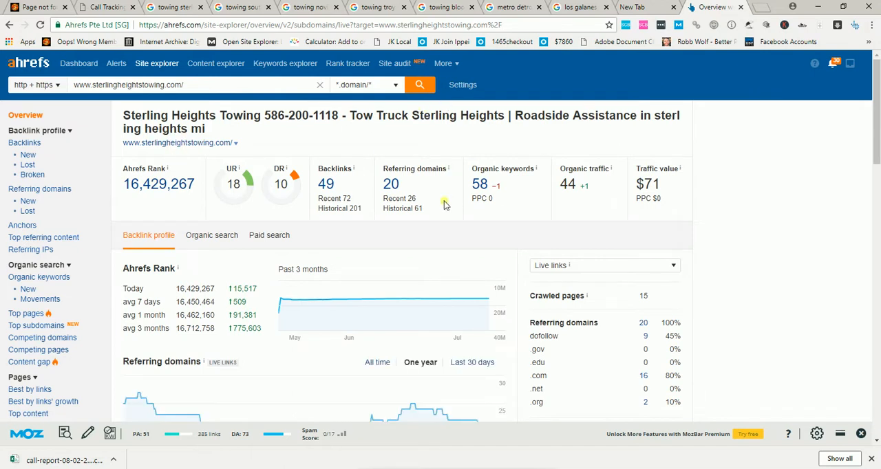
pyautogui.moveTo(12, 122)
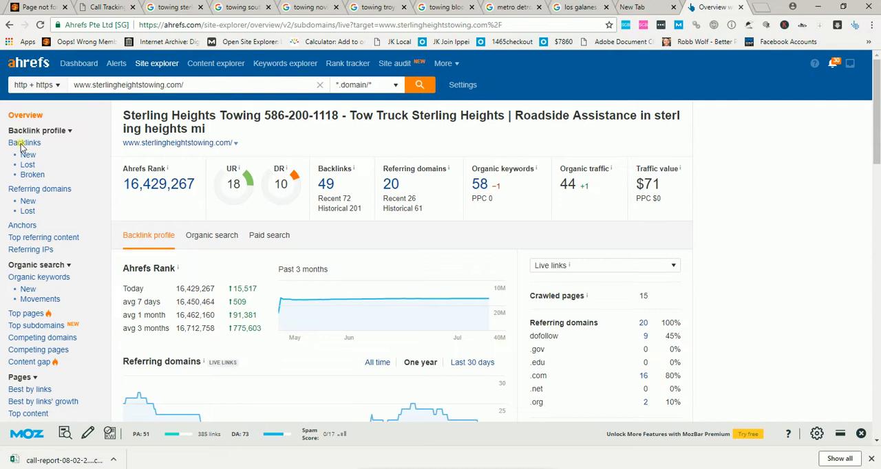
pyautogui.click(25, 144)
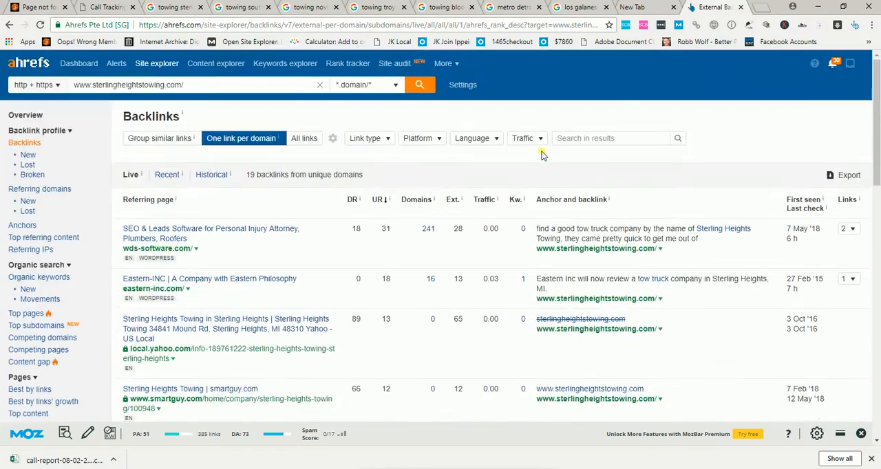
# Scroll through the referring pages listed for sterlingheightstowing.com in Ahrefs
pyautogui.scroll(-3)
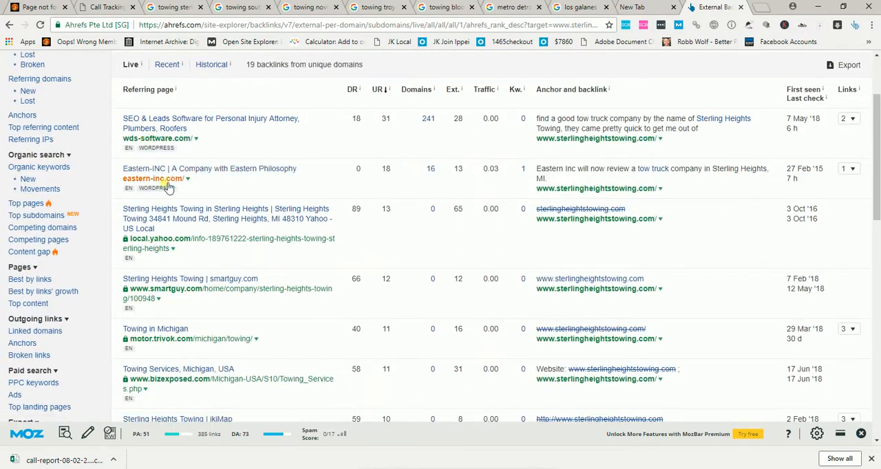
pyautogui.scroll(-3)
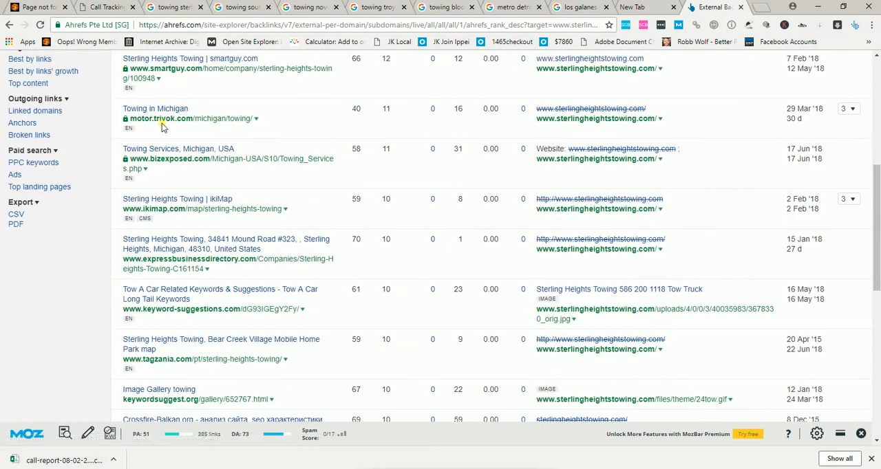
pyautogui.scroll(-3)
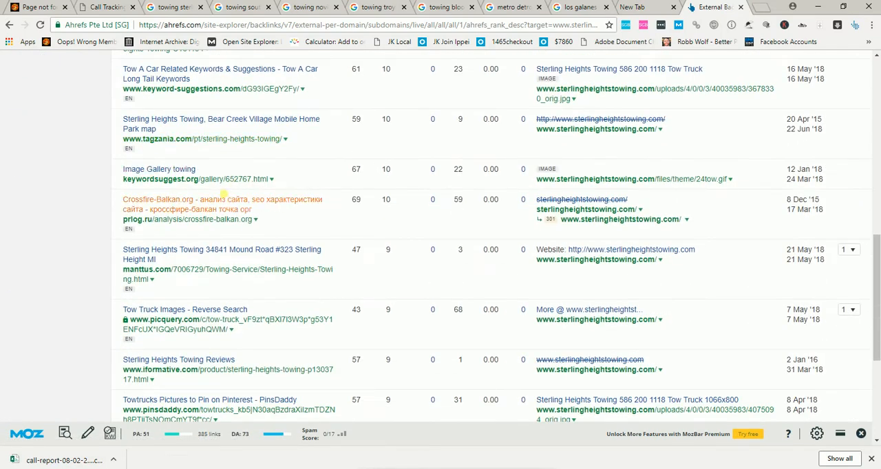
pyautogui.scroll(-3)
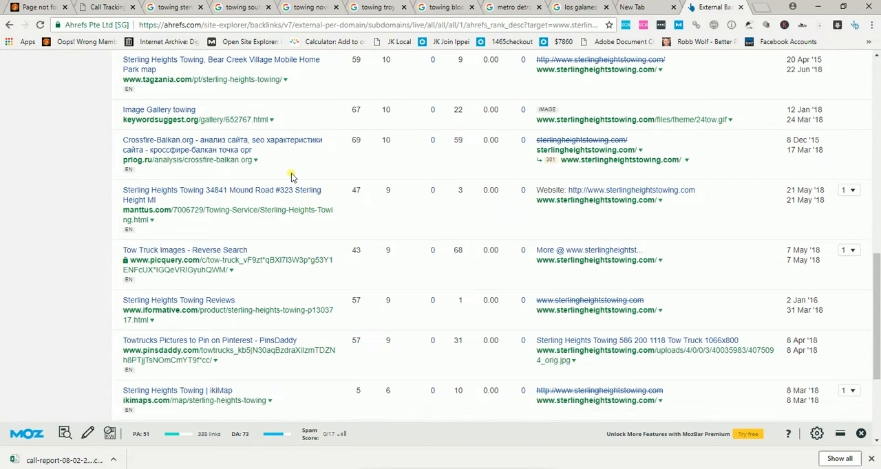
pyautogui.scroll(3)
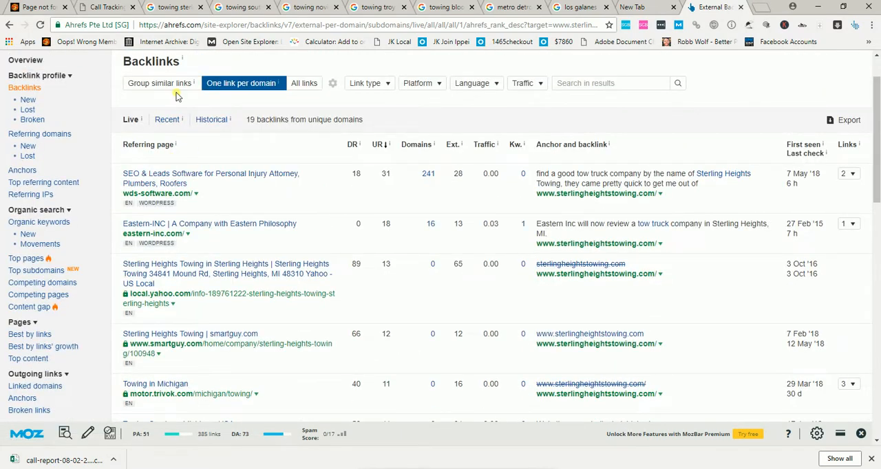
pyautogui.moveTo(247, 268)
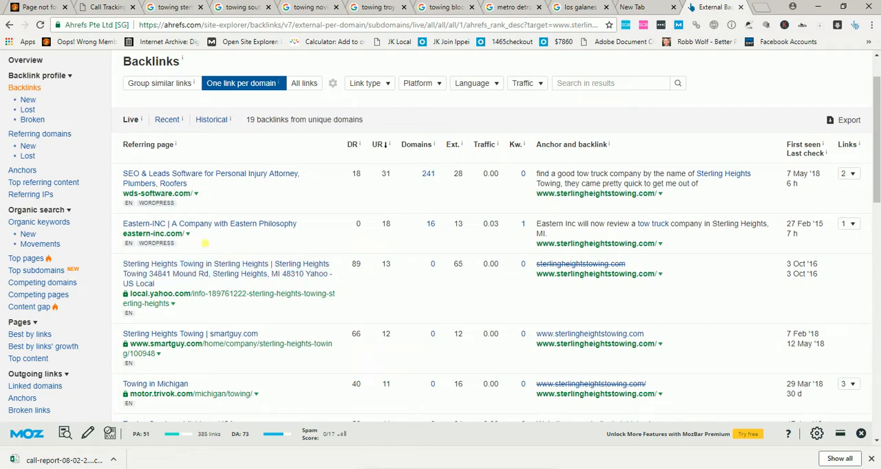
# Glance at the CallCID call tracking dashboard, then return to the Sterling Heights towing results
pyautogui.click(104, 7)
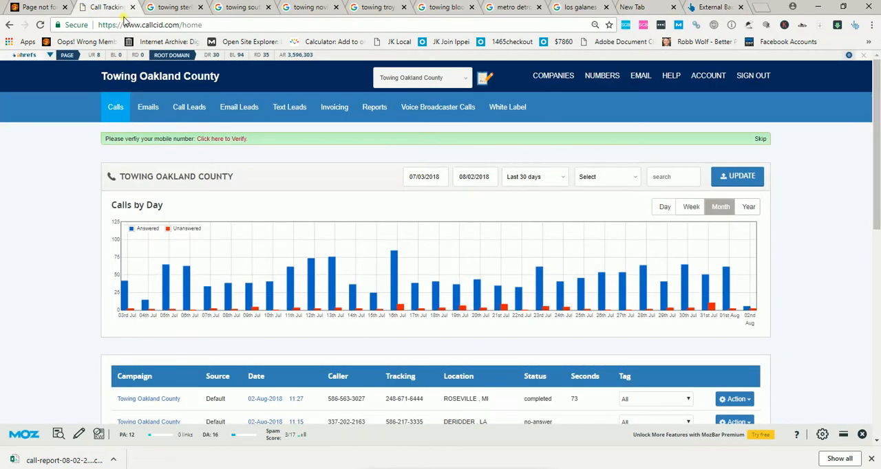
pyautogui.click(171, 7)
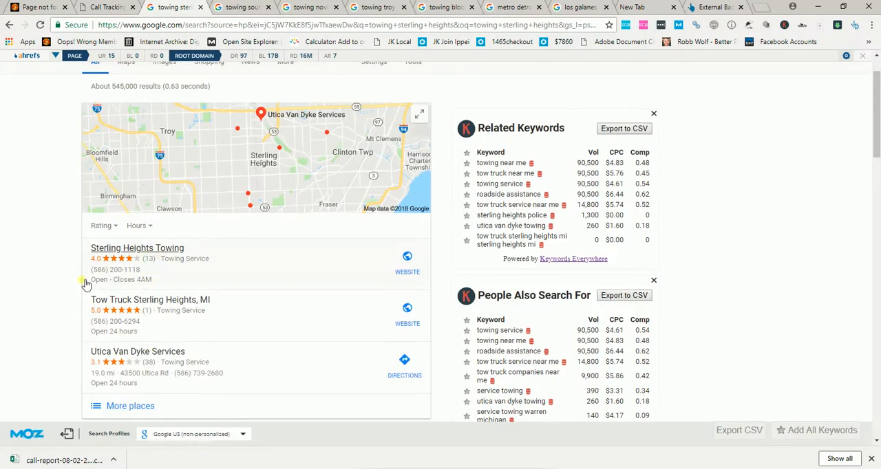
pyautogui.scroll(-3)
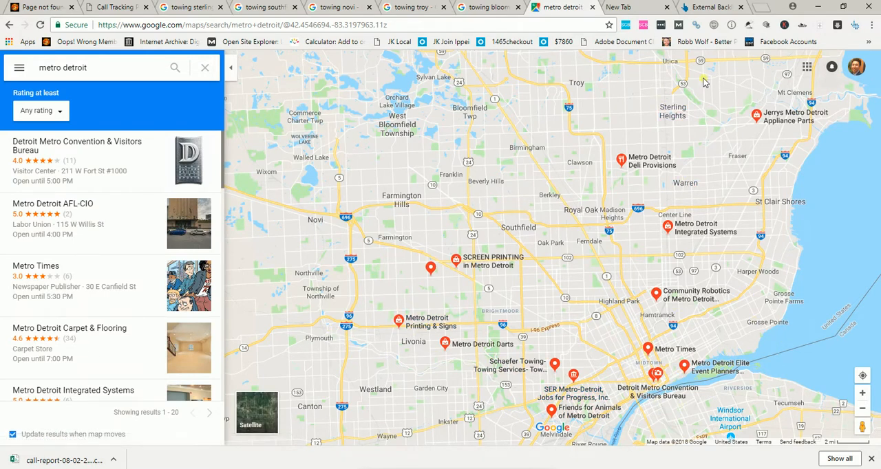
pyautogui.moveTo(490, 333)
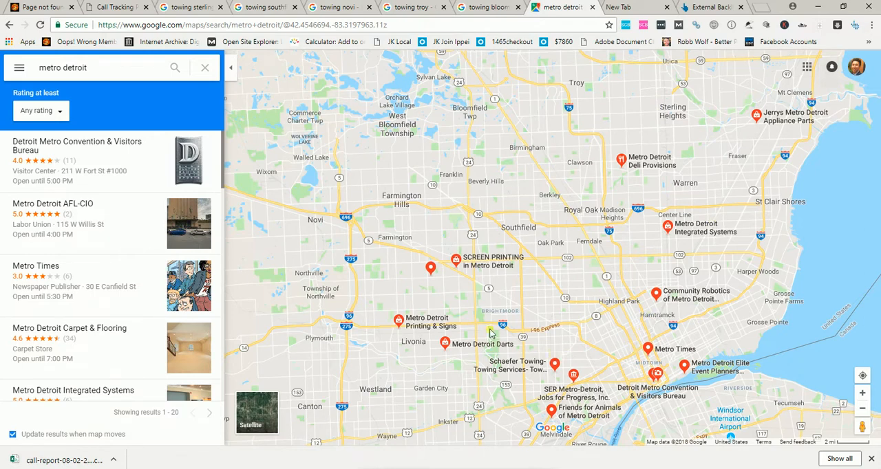
pyautogui.moveTo(488, 333)
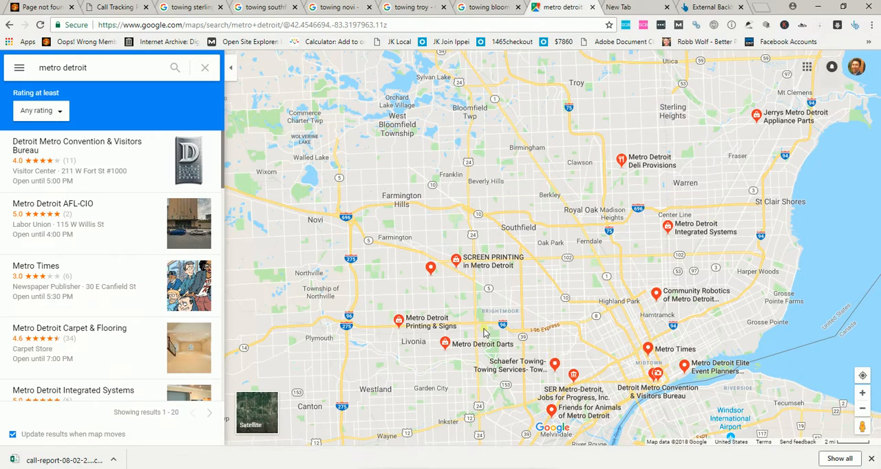
pyautogui.moveTo(581, 291)
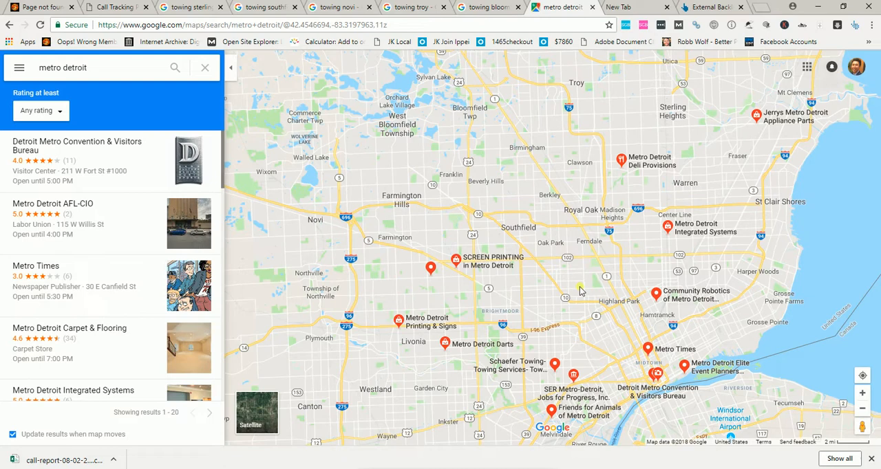
pyautogui.moveTo(308, 209)
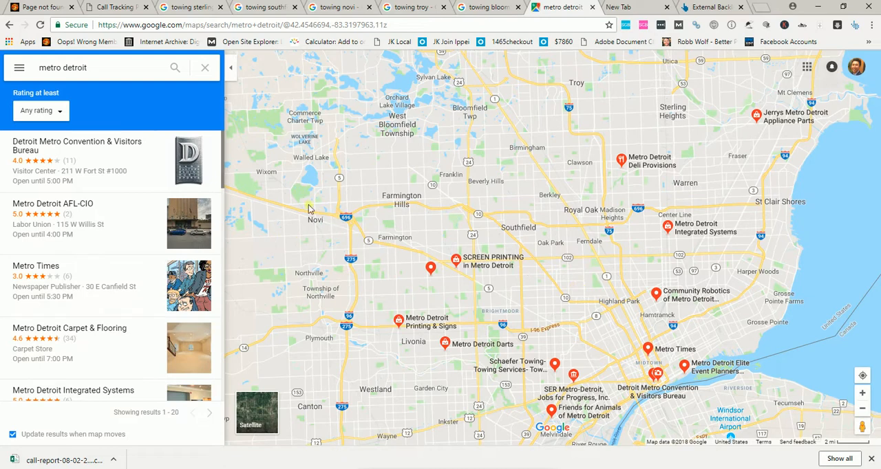
pyautogui.moveTo(286, 227)
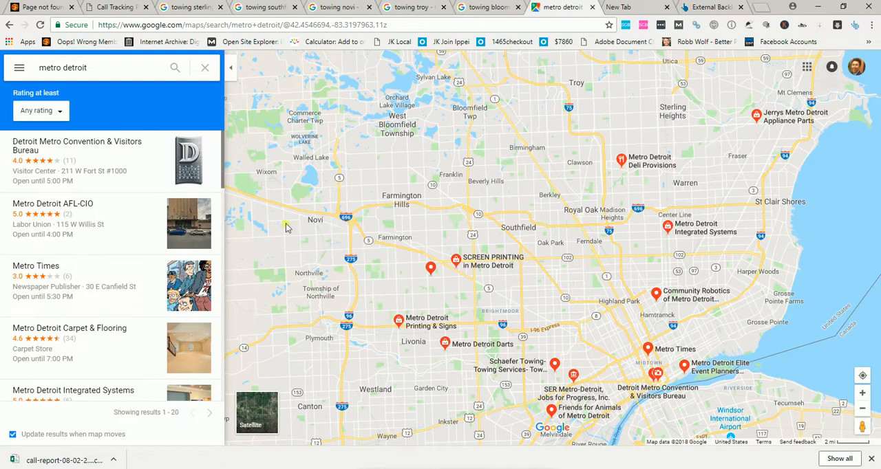
pyautogui.moveTo(283, 245)
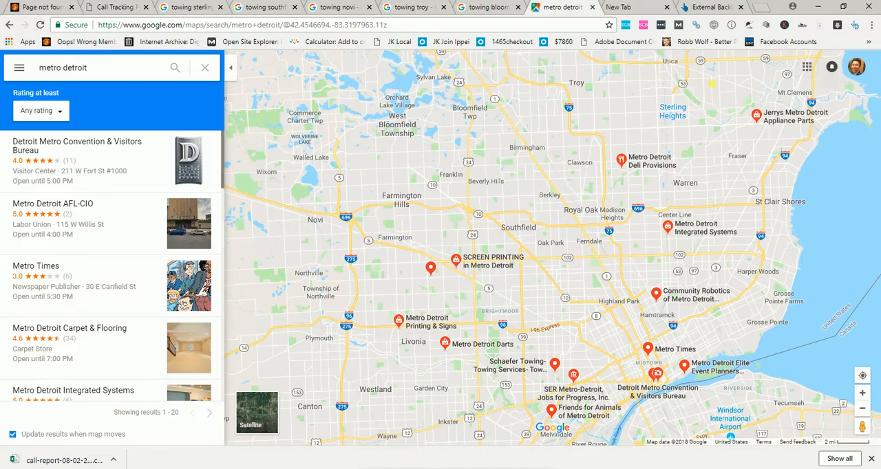
pyautogui.moveTo(659, 91)
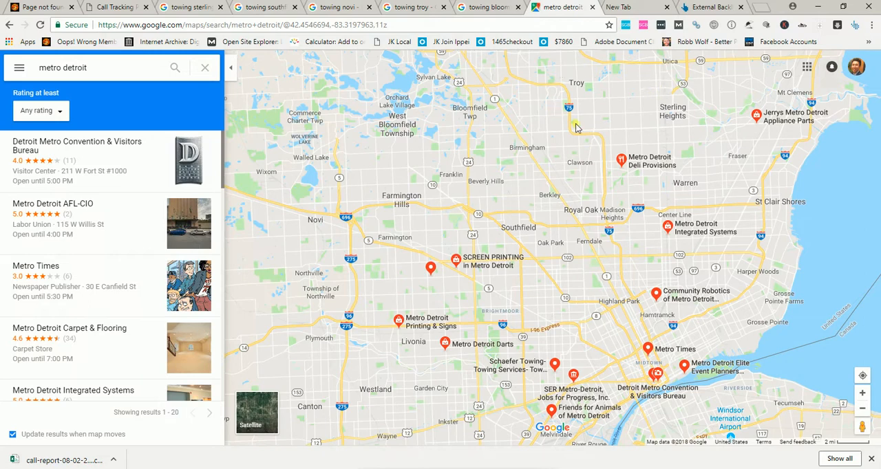
pyautogui.moveTo(465, 188)
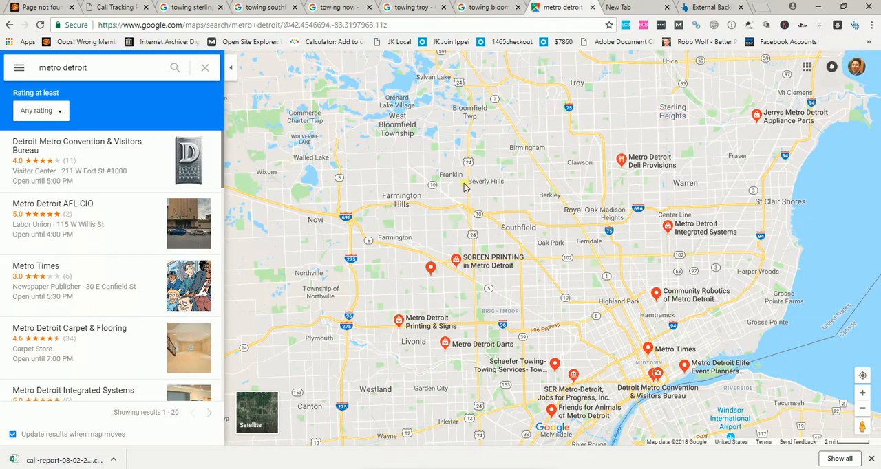
pyautogui.moveTo(731, 152)
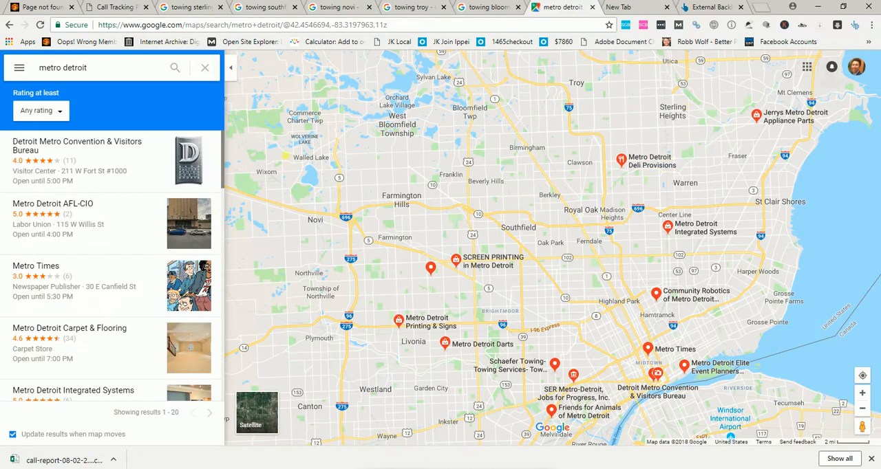
pyautogui.moveTo(305, 237)
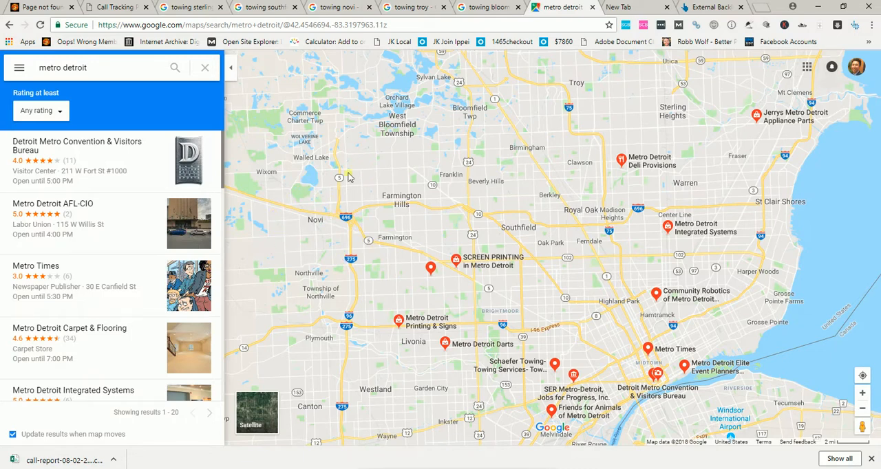
pyautogui.moveTo(512, 160)
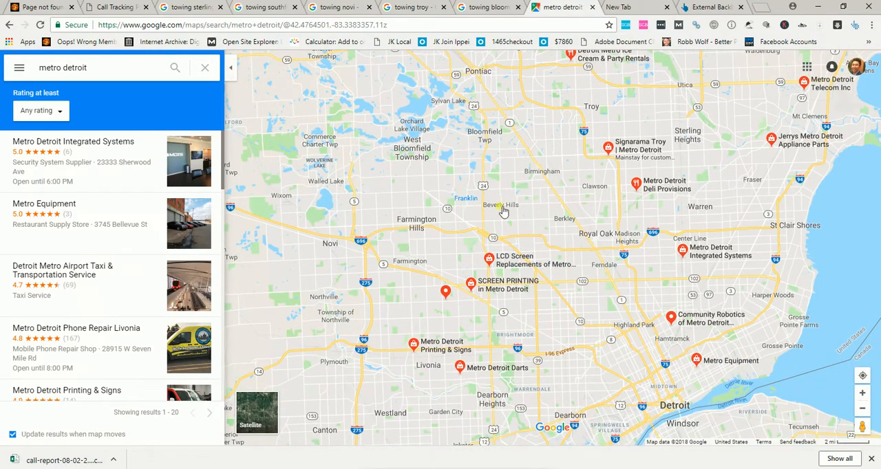
pyautogui.moveTo(462, 75)
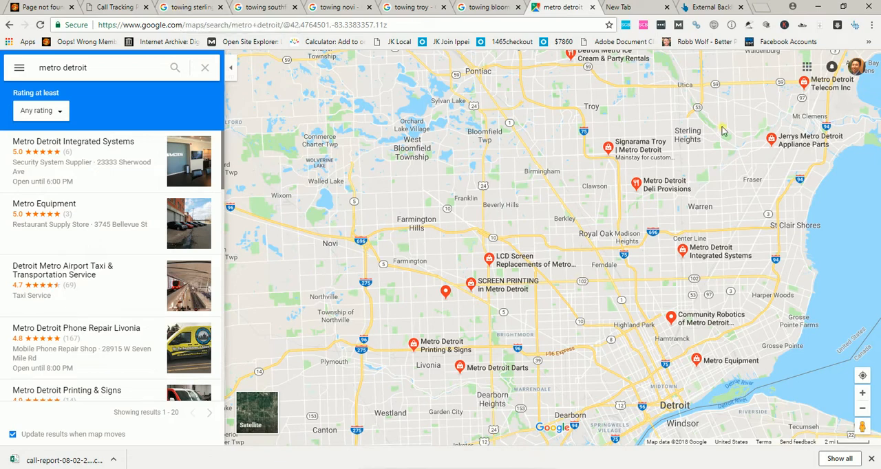
pyautogui.moveTo(296, 157)
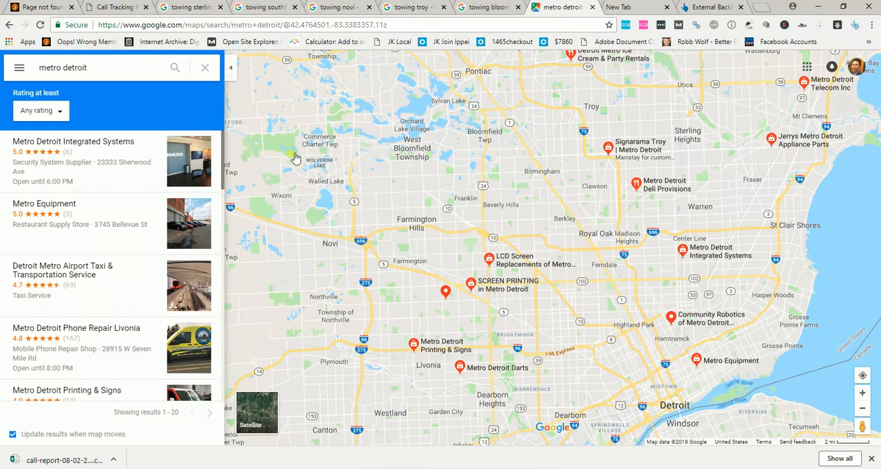
# Return from the metro Detroit business map to the Sterling Heights towing search results
pyautogui.click(186, 7)
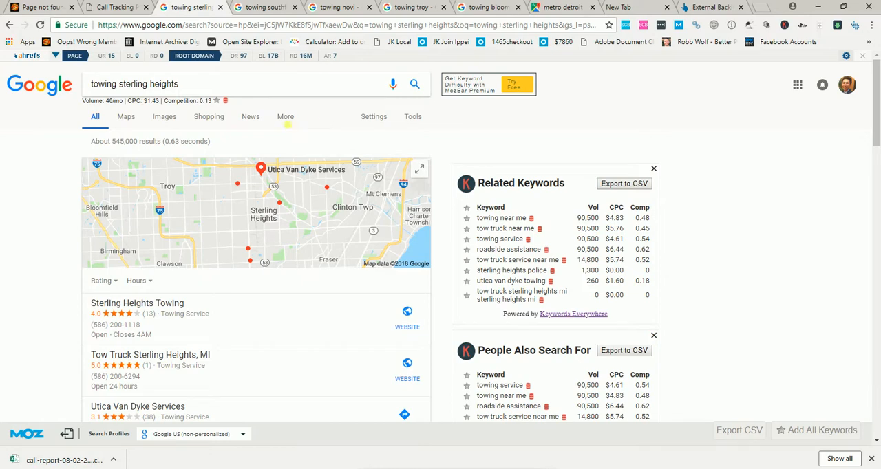
# Review the Southfield and Novi towing search results and their local listings
pyautogui.scroll(-3)
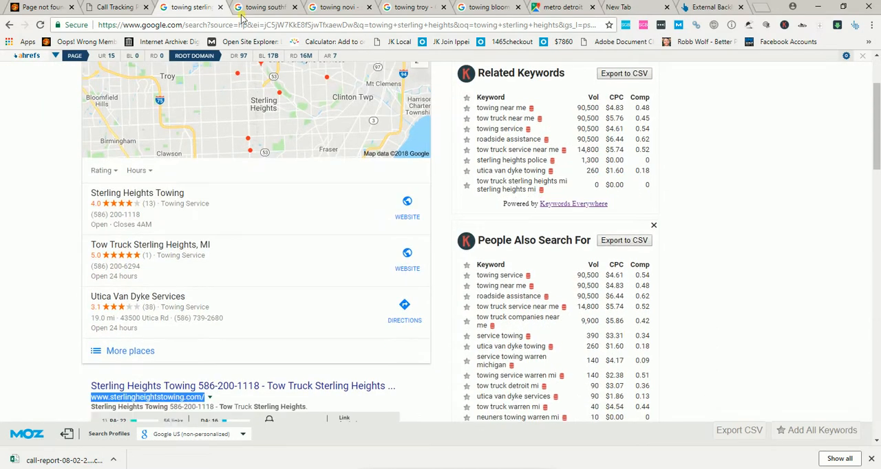
pyautogui.click(265, 7)
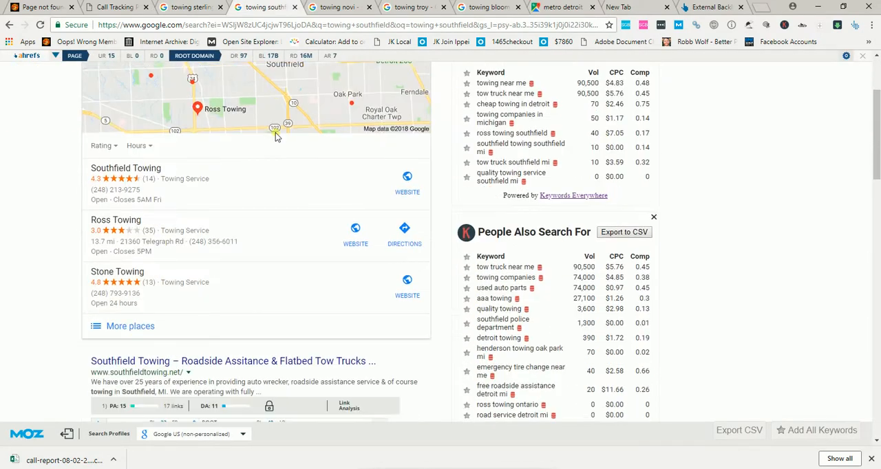
pyautogui.scroll(-3)
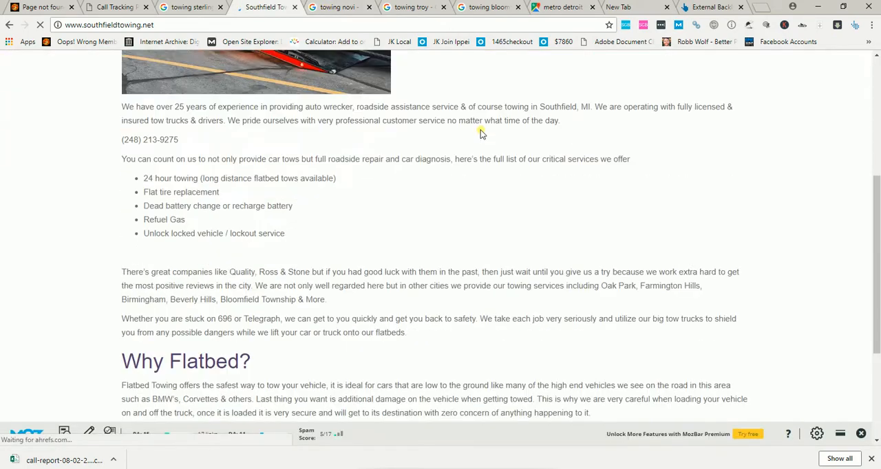
pyautogui.click(337, 9)
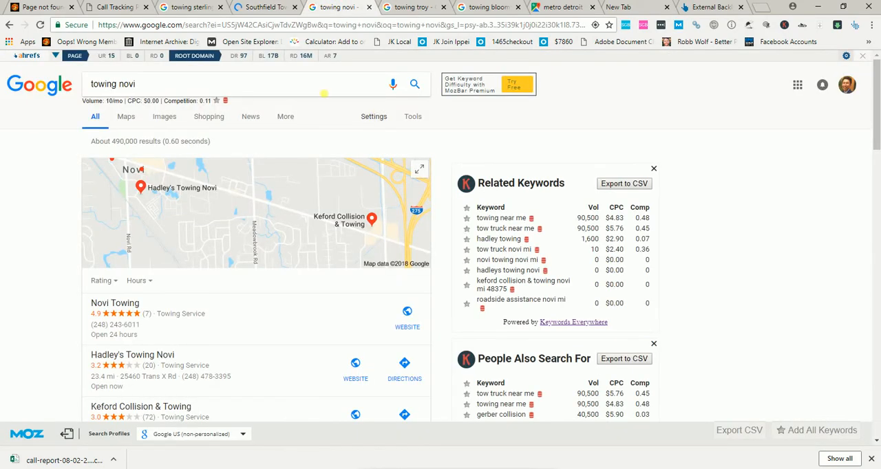
pyautogui.scroll(-3)
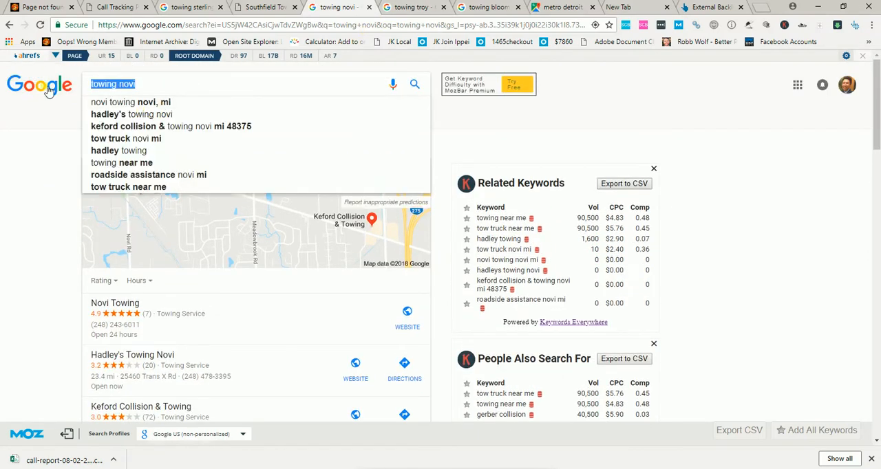
# Review the Bloomfield Hills towing results, highlighting the city in the query, then move to the Call Tracking dashboard
pyautogui.click(410, 7)
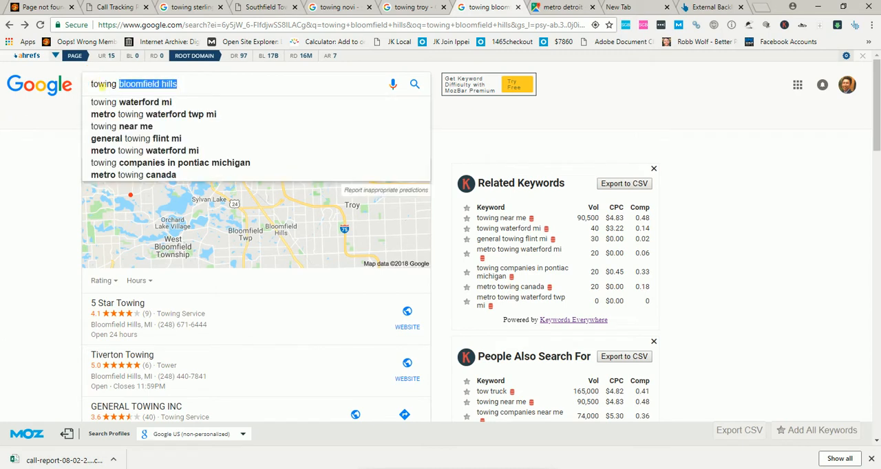
pyautogui.tripleClick(132, 83)
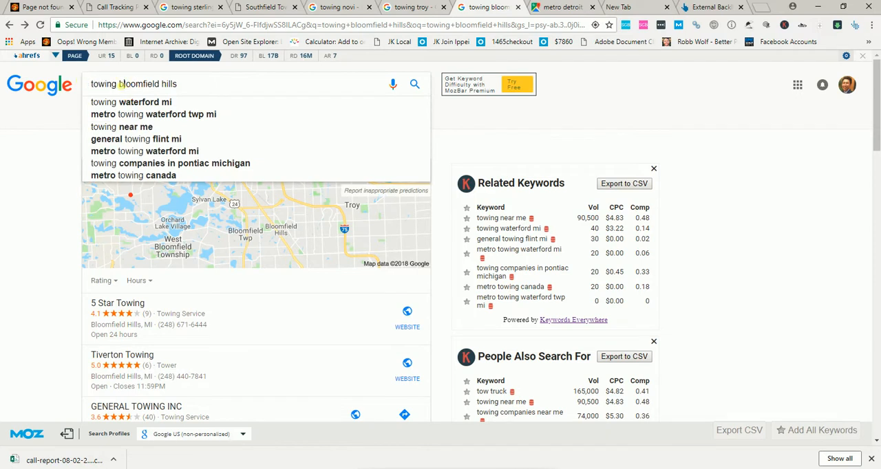
pyautogui.doubleClick(146, 82)
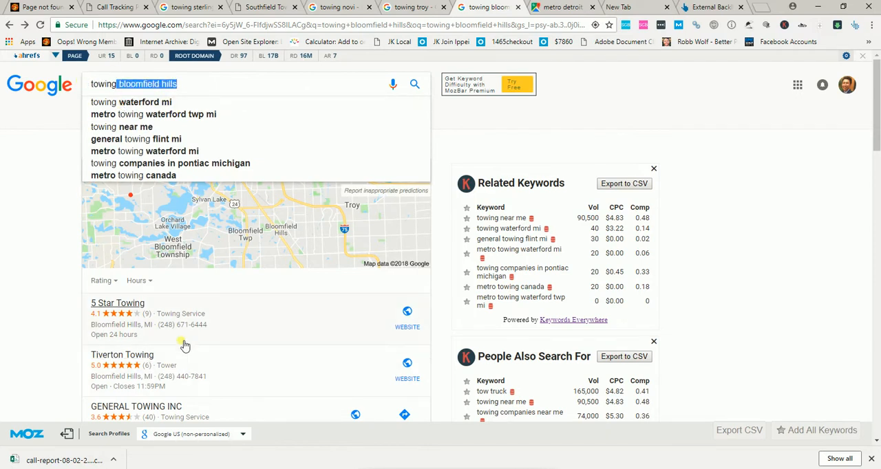
pyautogui.scroll(-3)
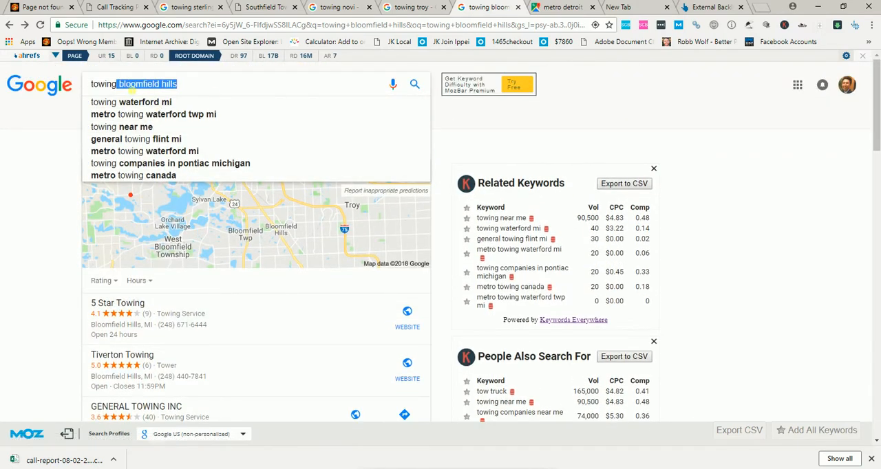
pyautogui.scroll(-3)
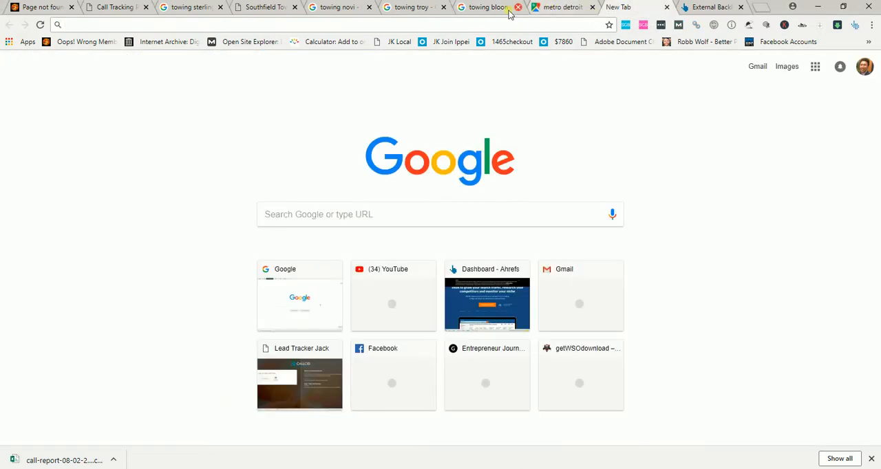
pyautogui.click(489, 7)
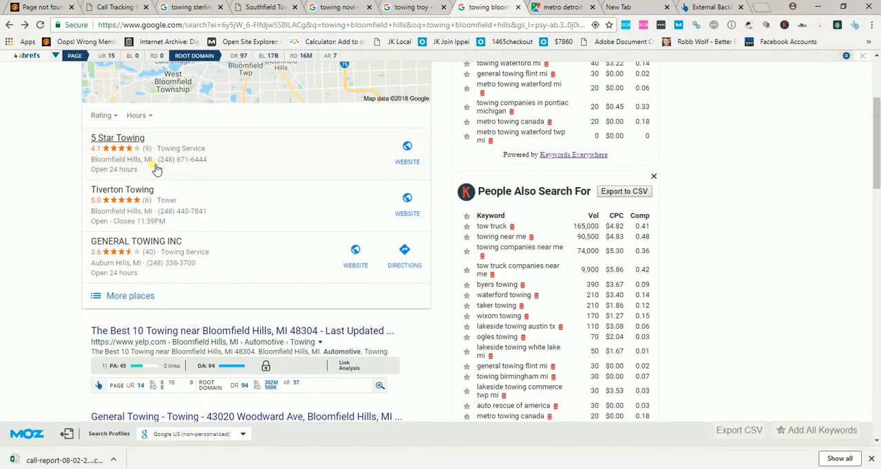
pyautogui.moveTo(177, 173)
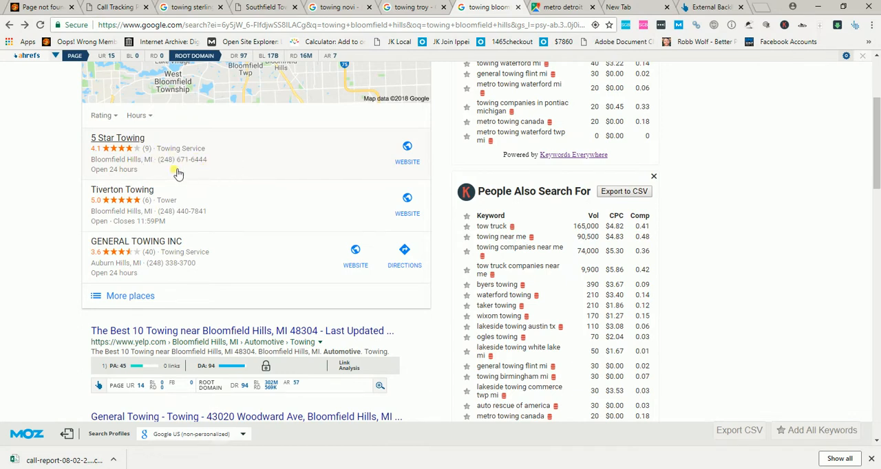
pyautogui.moveTo(200, 177)
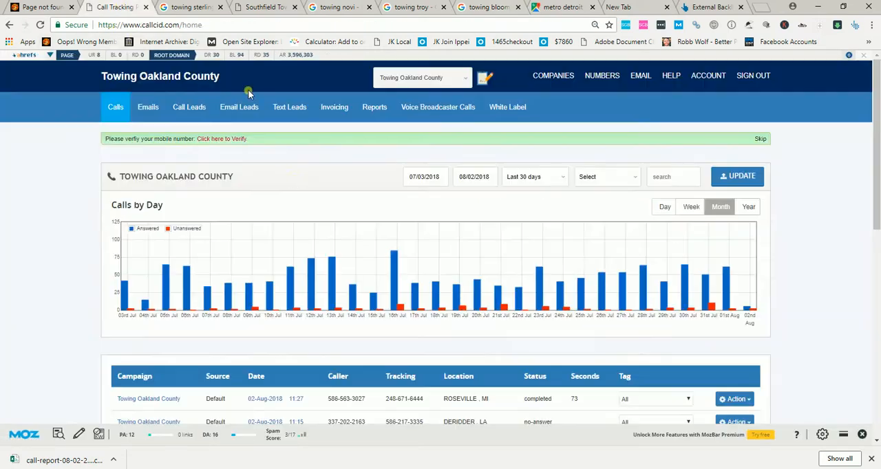
# Scroll the Towing Oakland County calls table and play back a recorded call
pyautogui.scroll(-3)
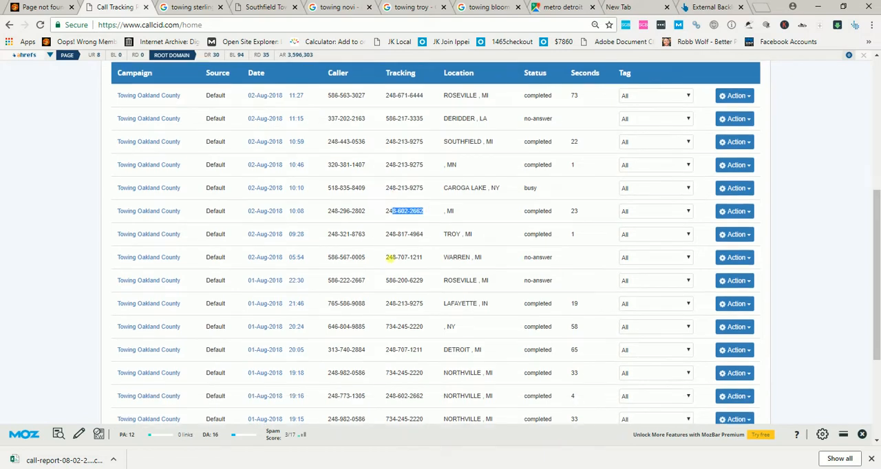
pyautogui.scroll(-3)
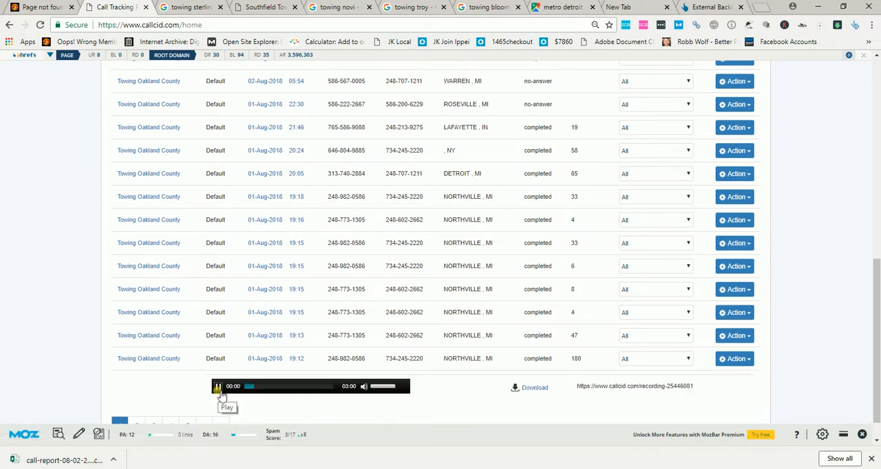
pyautogui.click(218, 385)
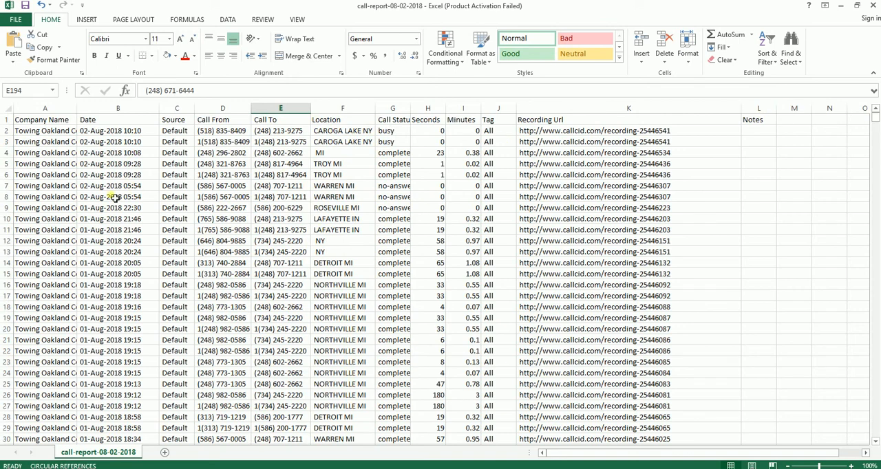
# Count the call dates in the report, then start a Find search for the number 1118
pyautogui.click(118, 208)
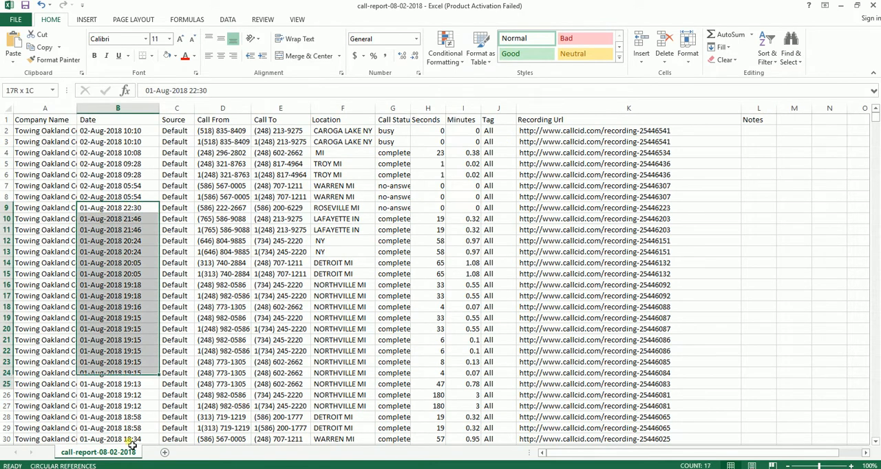
pyautogui.scroll(-3)
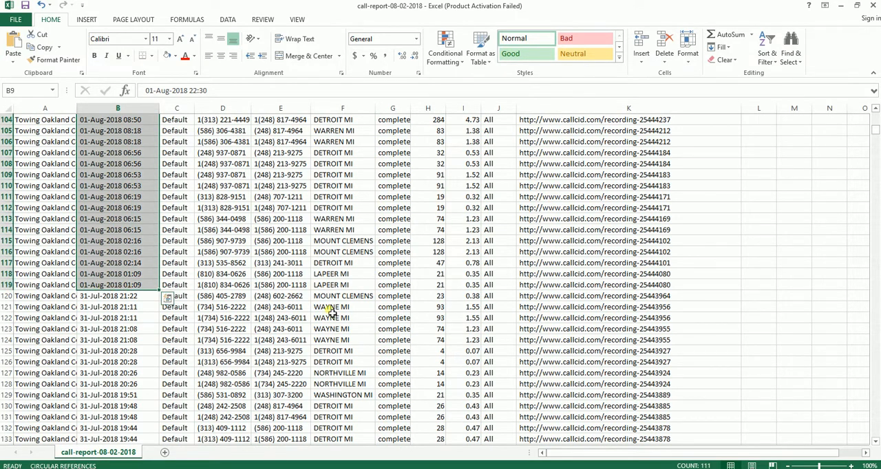
pyautogui.moveTo(776, 380)
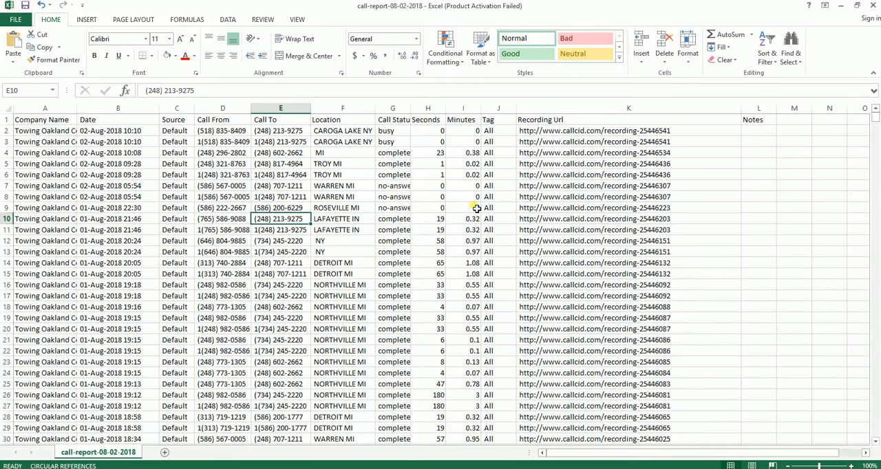
pyautogui.press('ctrl+f')
pyautogui.write('1118')
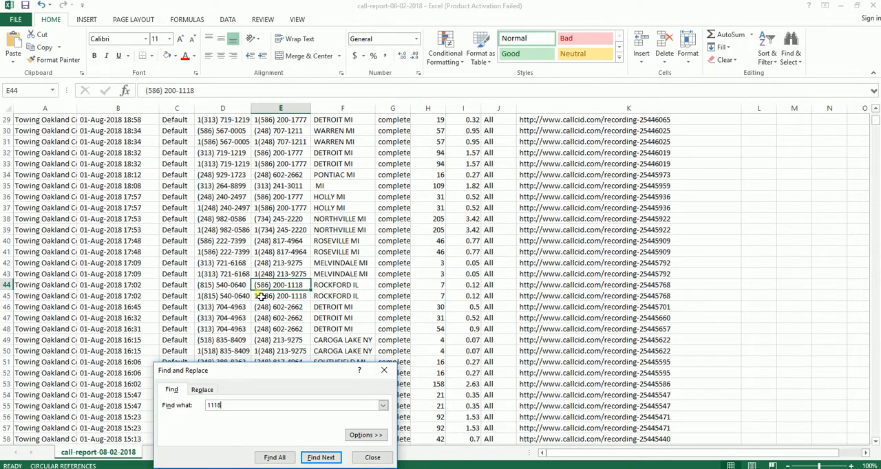
pyautogui.moveTo(435, 356)
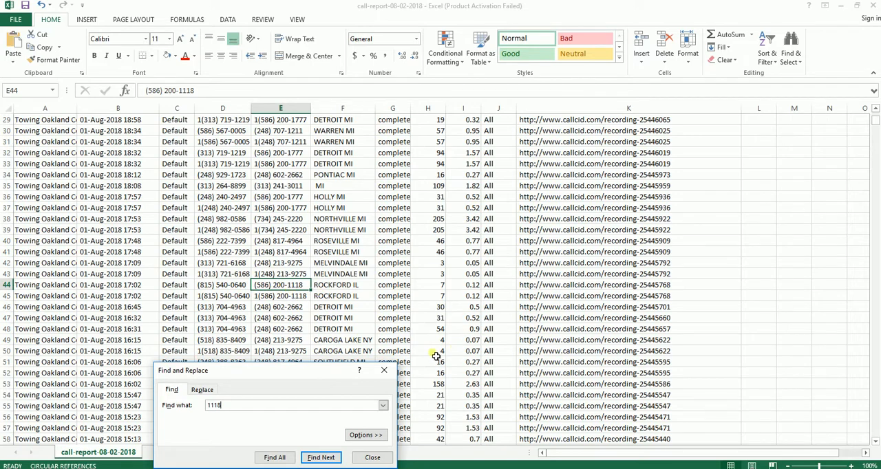
# Select the 213-9275 phone number shown on the Southfield Towing website
pyautogui.click(372, 457)
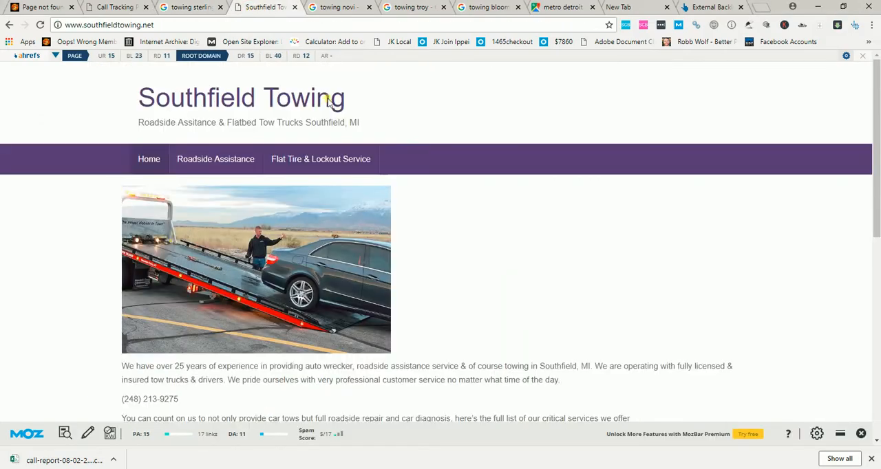
pyautogui.scroll(-3)
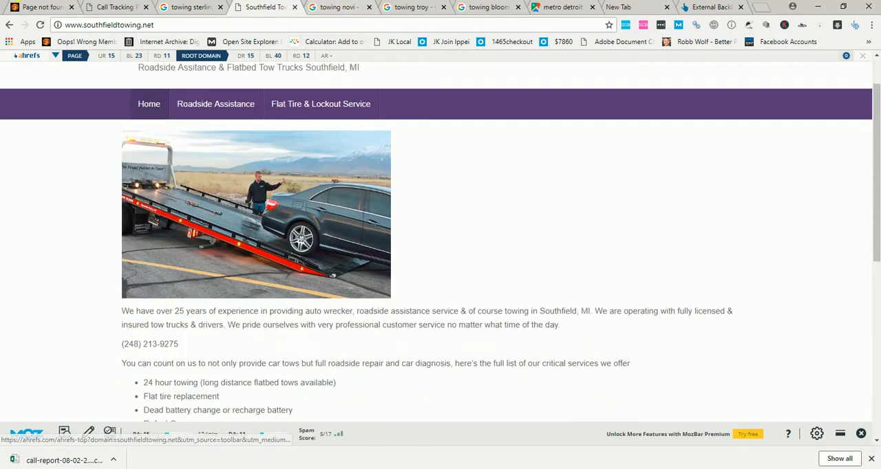
pyautogui.scroll(-3)
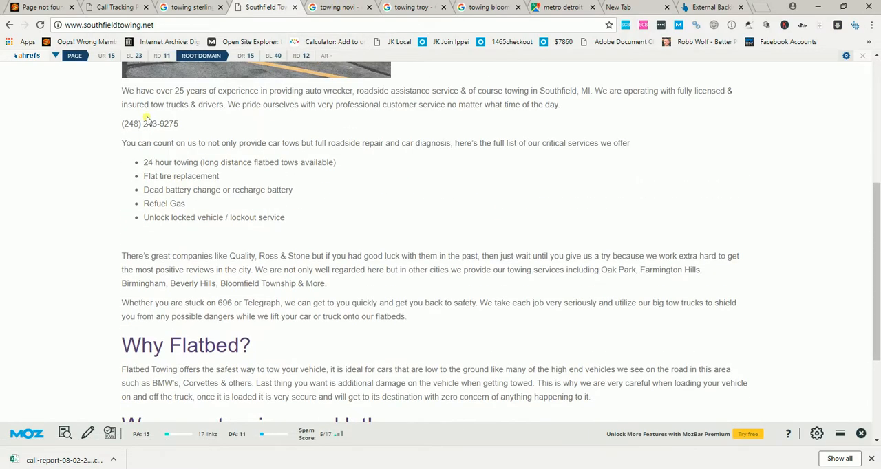
pyautogui.moveTo(144, 124); pyautogui.dragTo(178, 123)
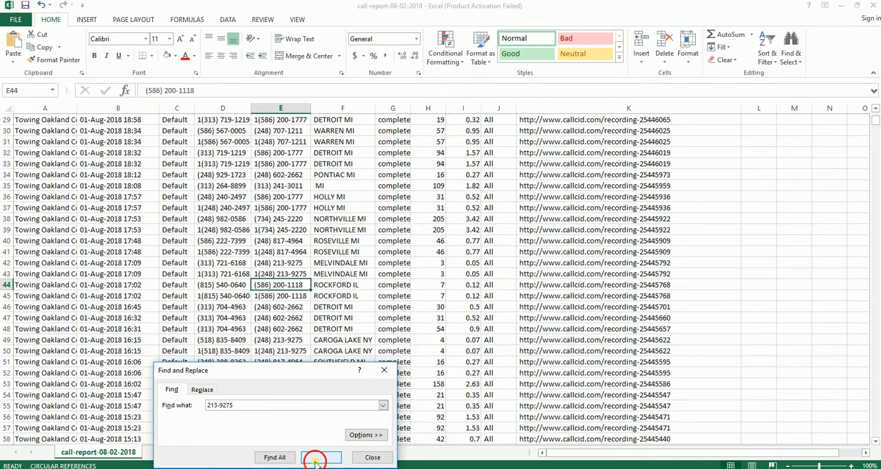
pyautogui.click(321, 457)
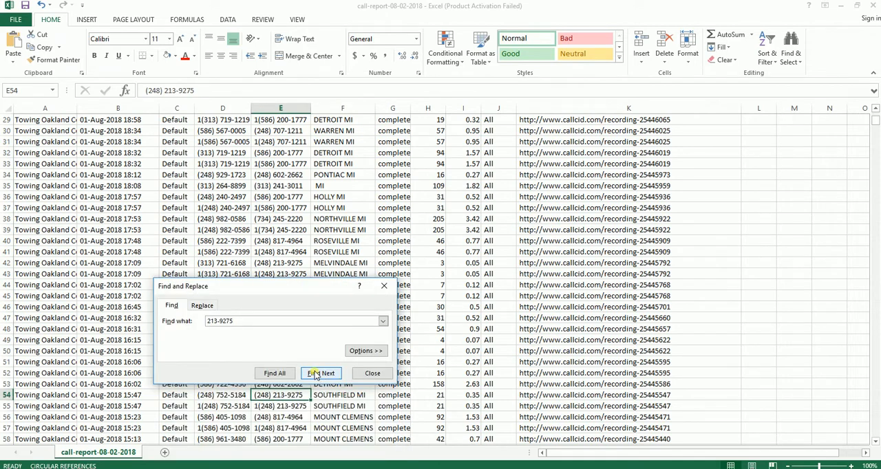
pyautogui.click(320, 373)
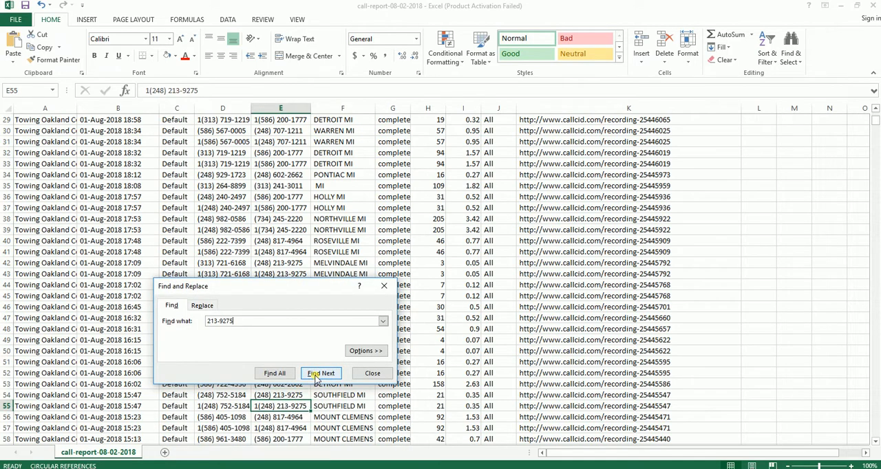
pyautogui.click(320, 373)
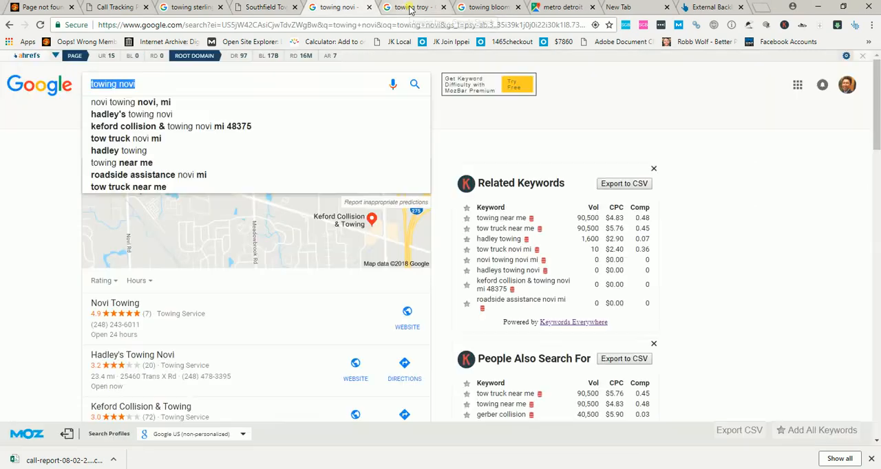
# Bring up the towing troy results and scroll to the Troy map pack and keyword data
pyautogui.click(413, 7)
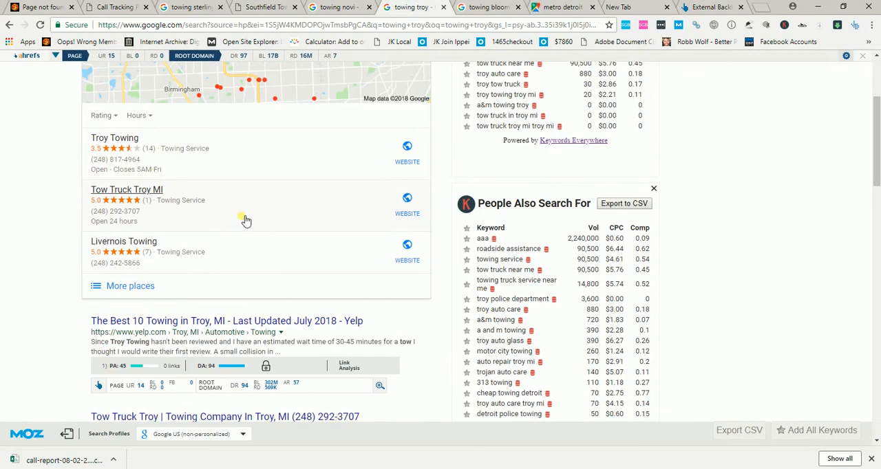
pyautogui.moveTo(634, 301)
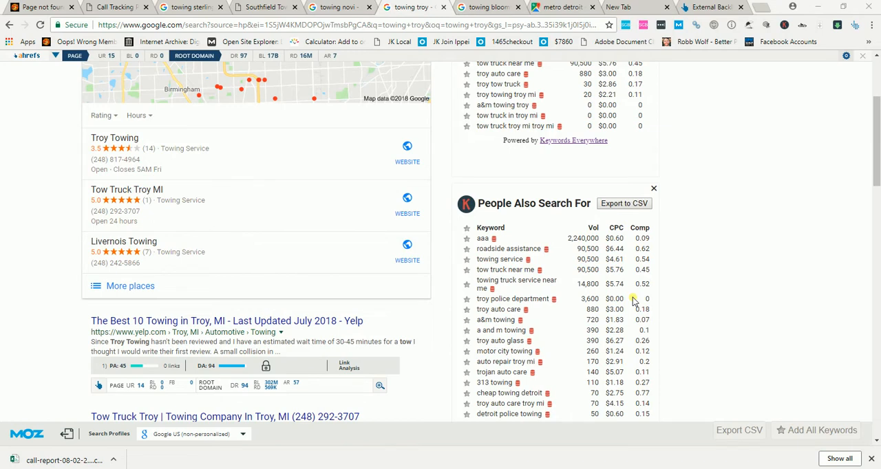
pyautogui.moveTo(682, 88)
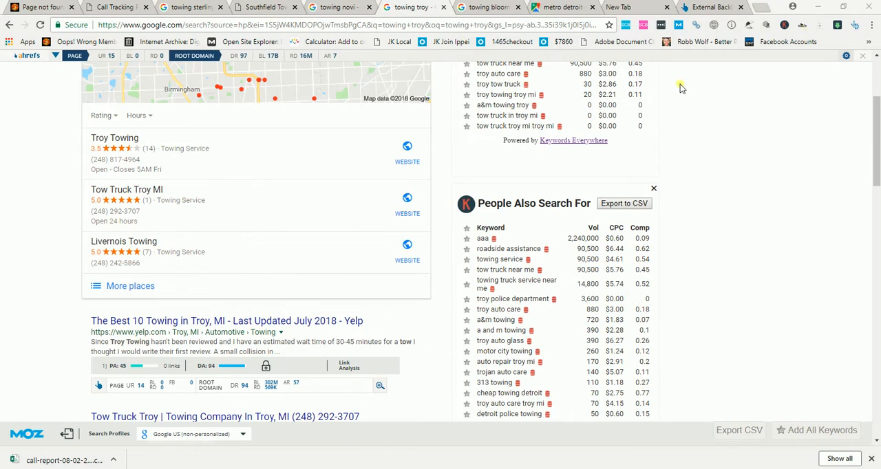
pyautogui.scroll(3)
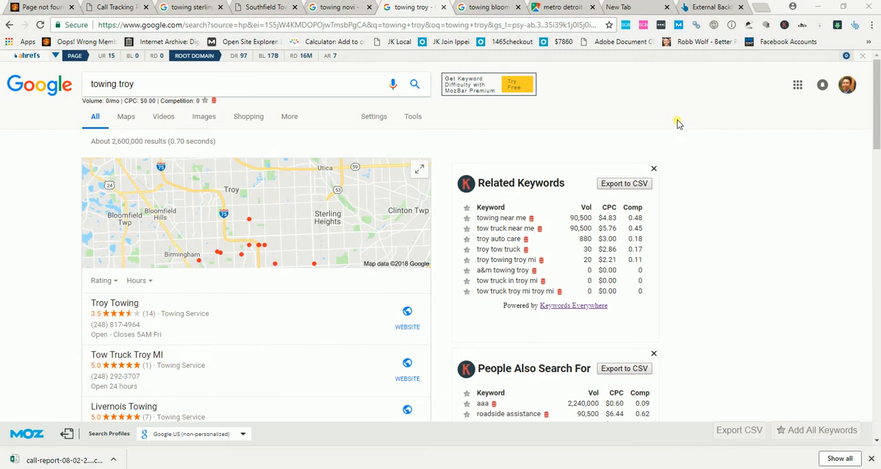
pyautogui.moveTo(345, 172)
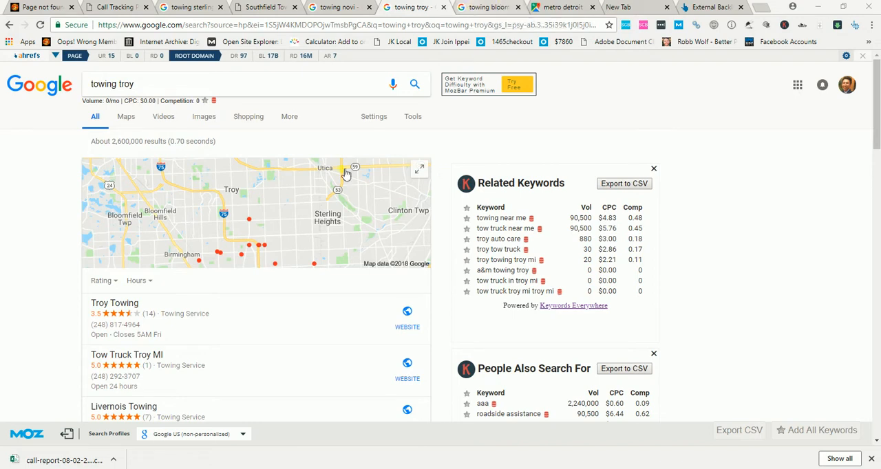
pyautogui.moveTo(305, 205)
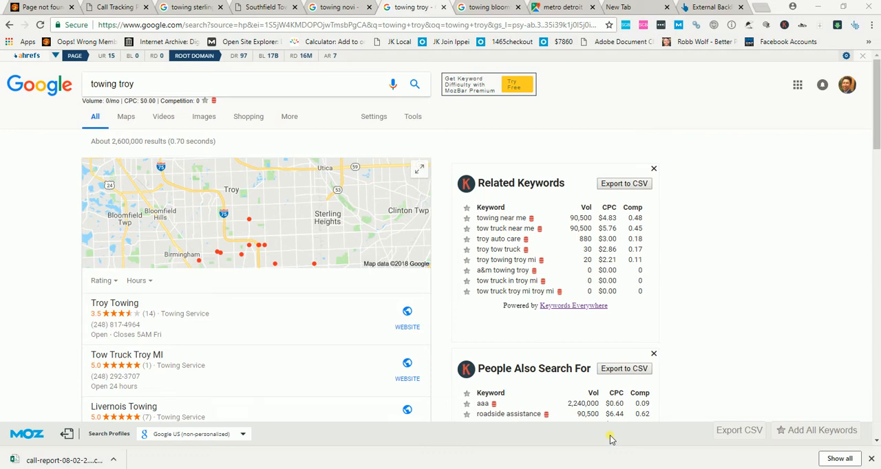
pyautogui.moveTo(342, 212)
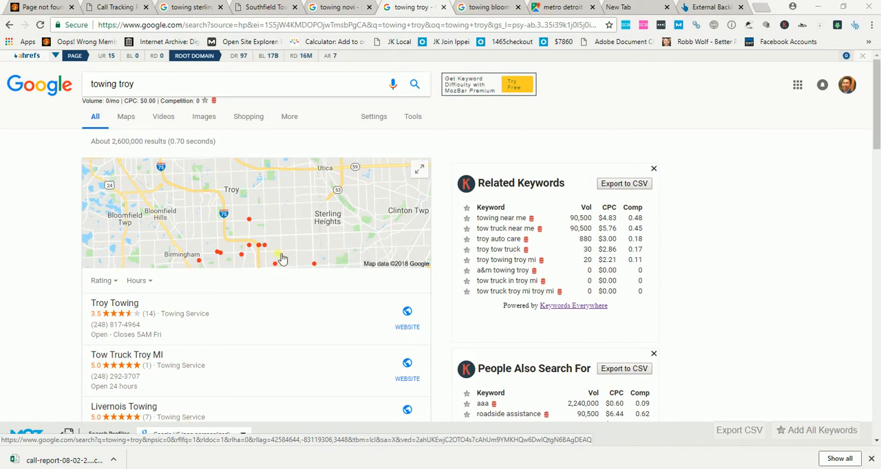
pyautogui.moveTo(260, 245)
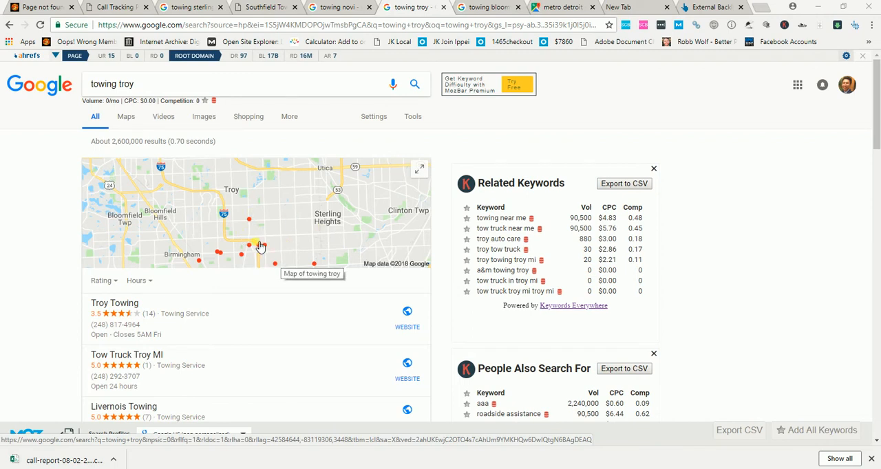